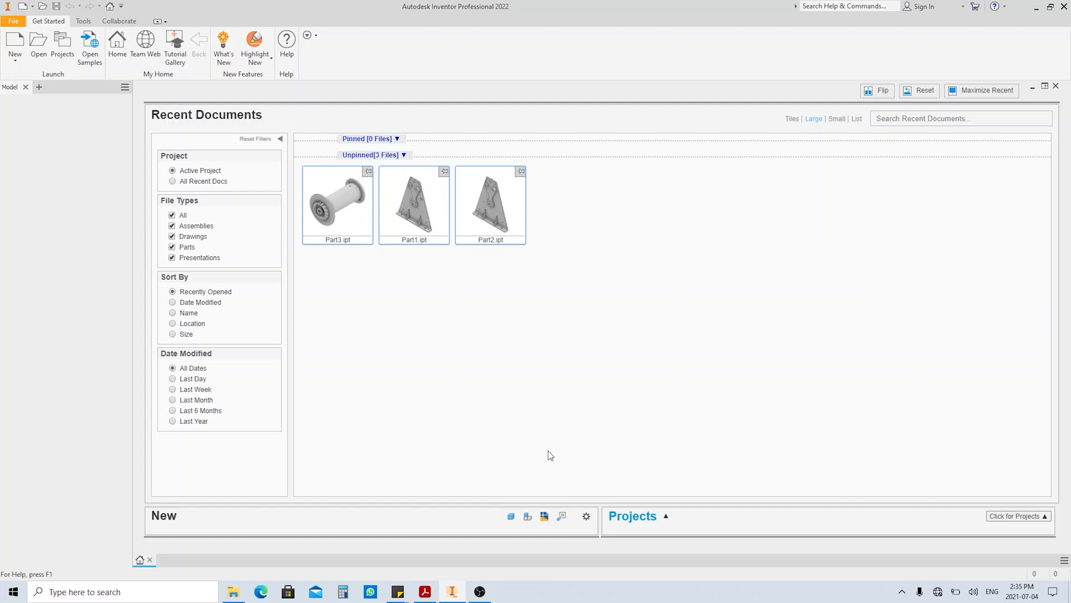
mouse_move(369, 483)
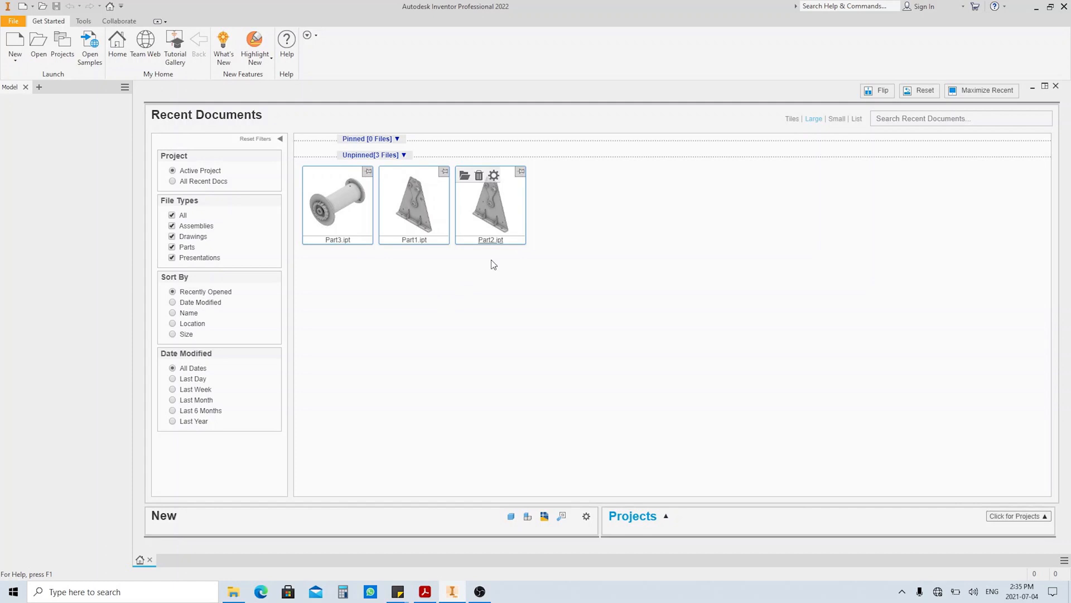
Switch to Acrobat to view the shaft drawing in Part Drawing.pdf
click(424, 592)
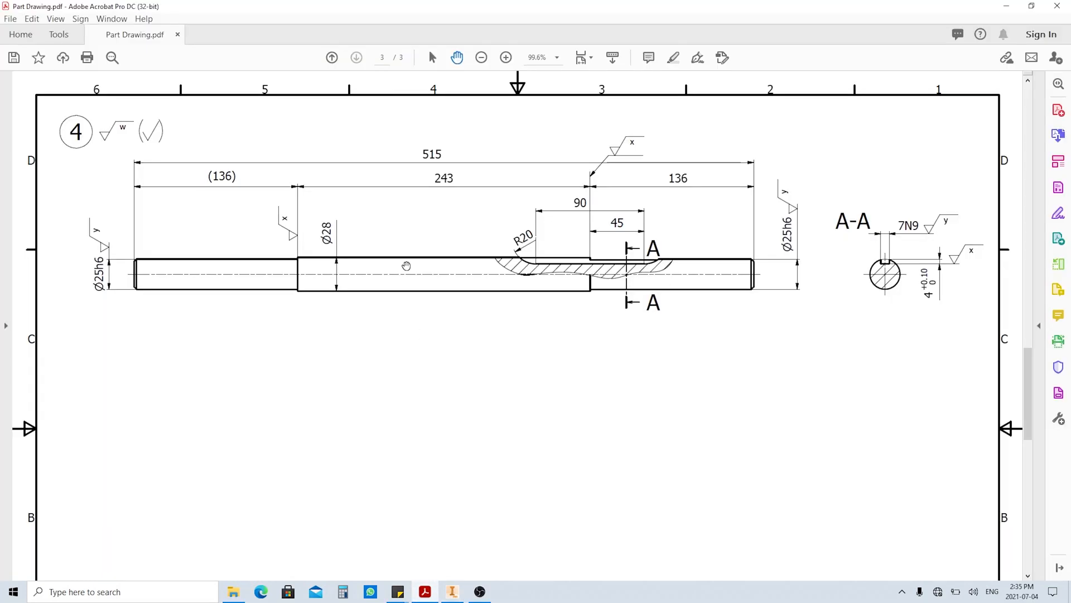
mouse_move(702, 295)
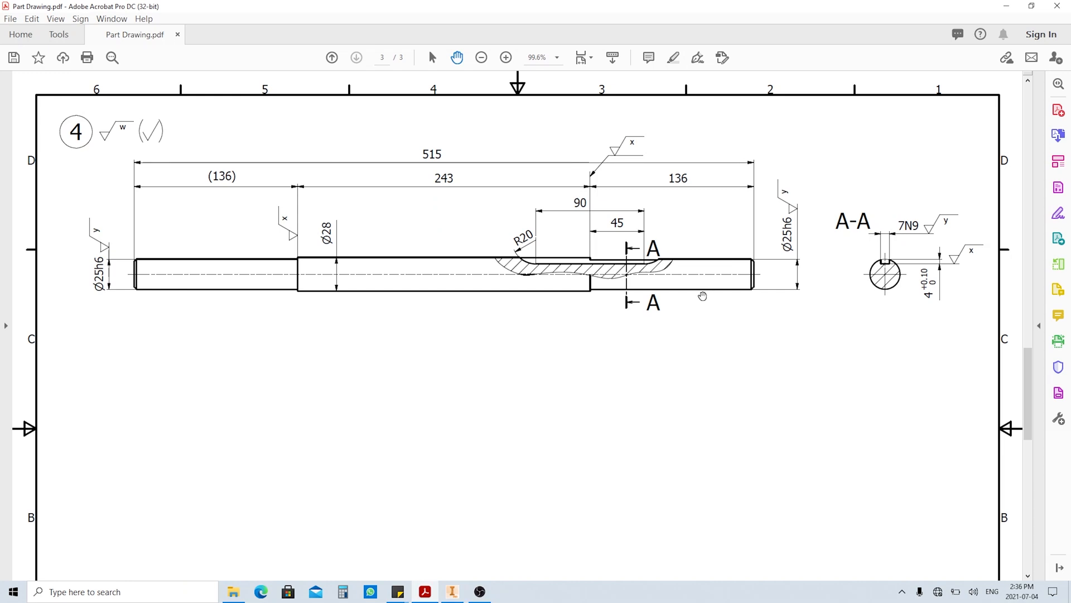
mouse_move(650, 352)
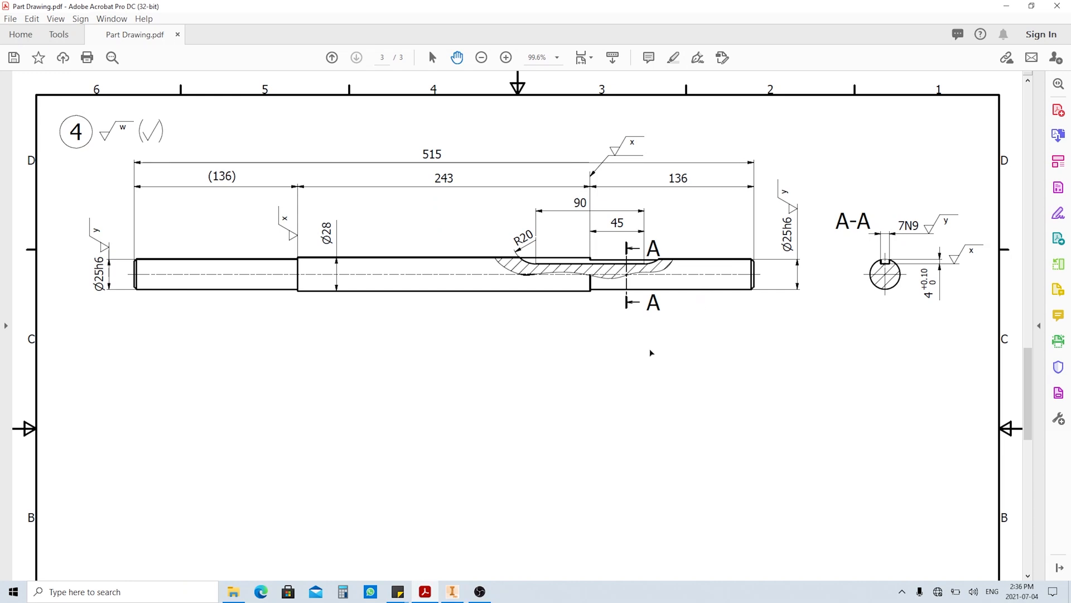
Create a new part from the Standard (mm).ipt template back in Inventor
click(451, 591)
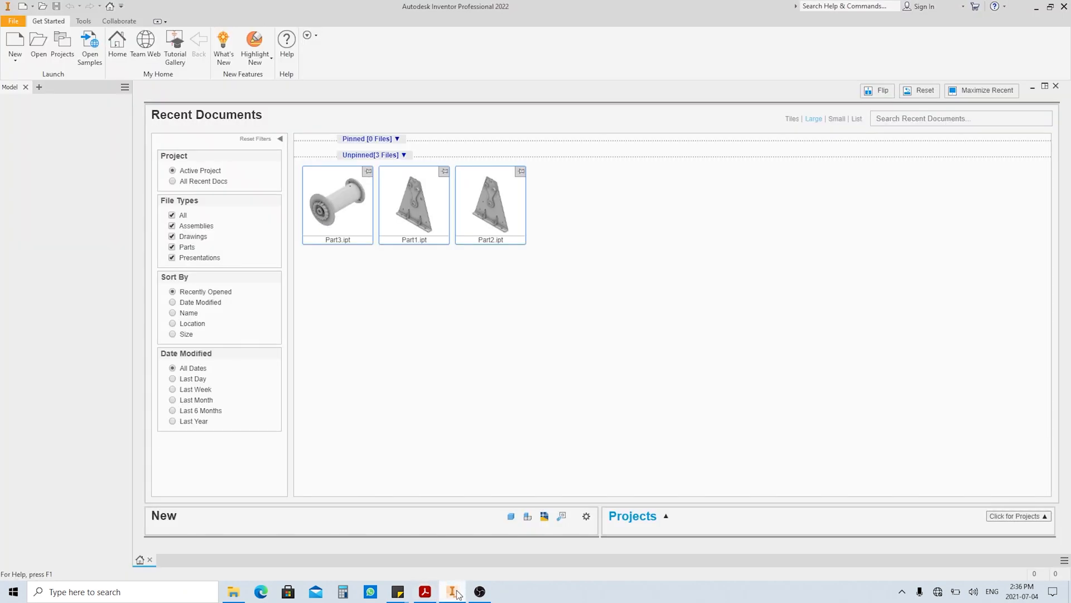
click(14, 45)
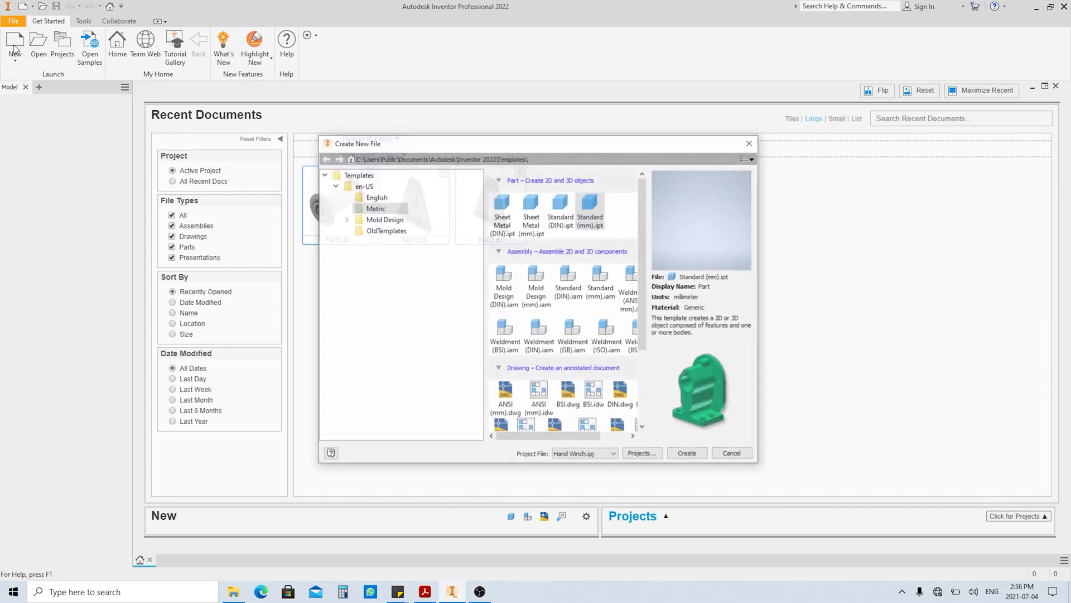
click(590, 212)
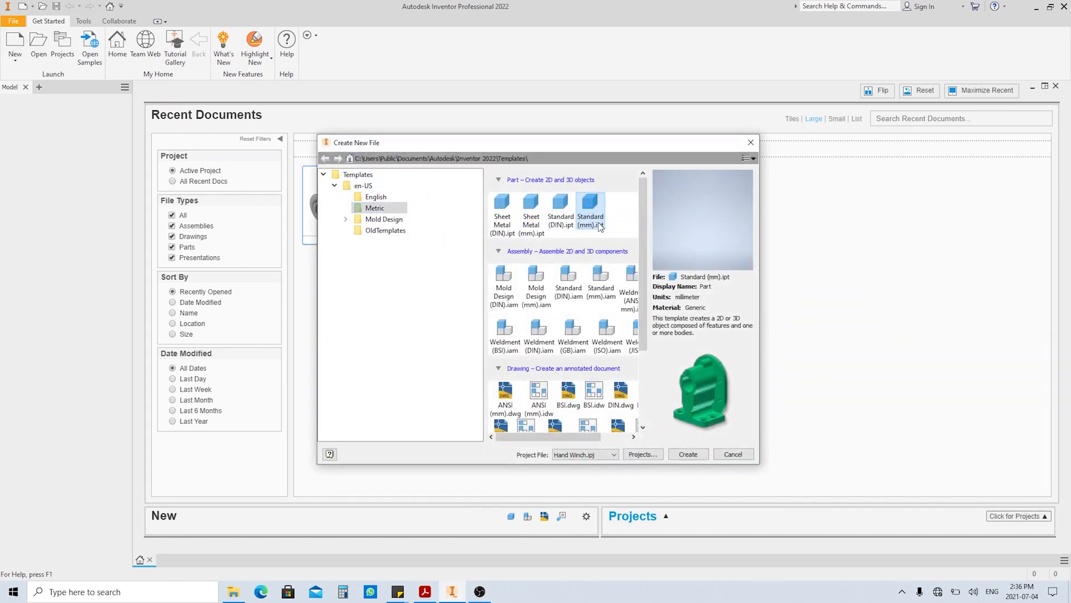
click(688, 453)
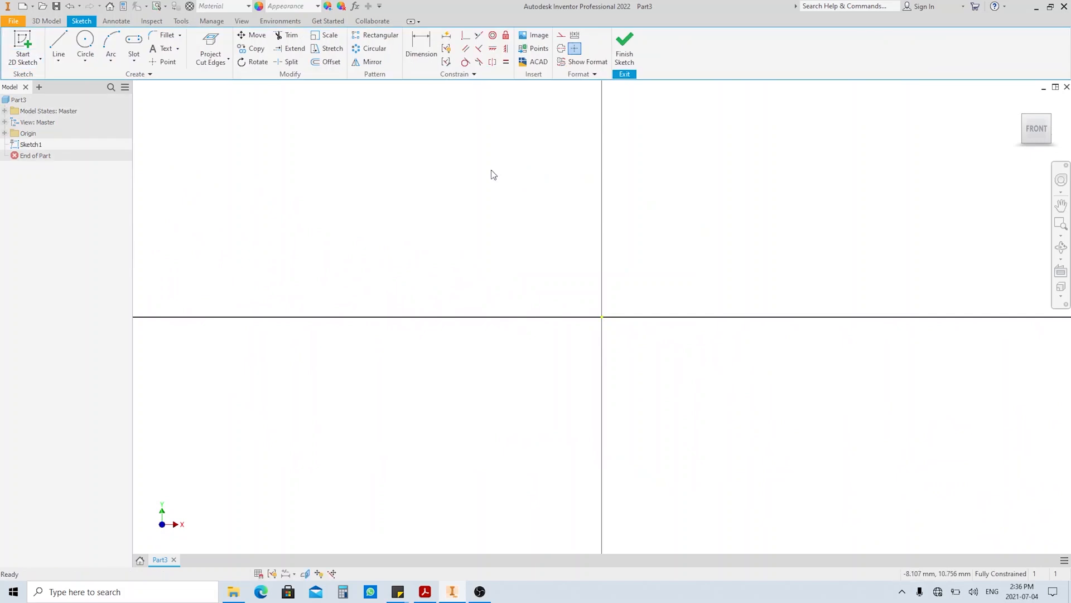
Sketch a 25 mm circle at the origin and extrude it 136 mm into a cylinder
click(85, 51)
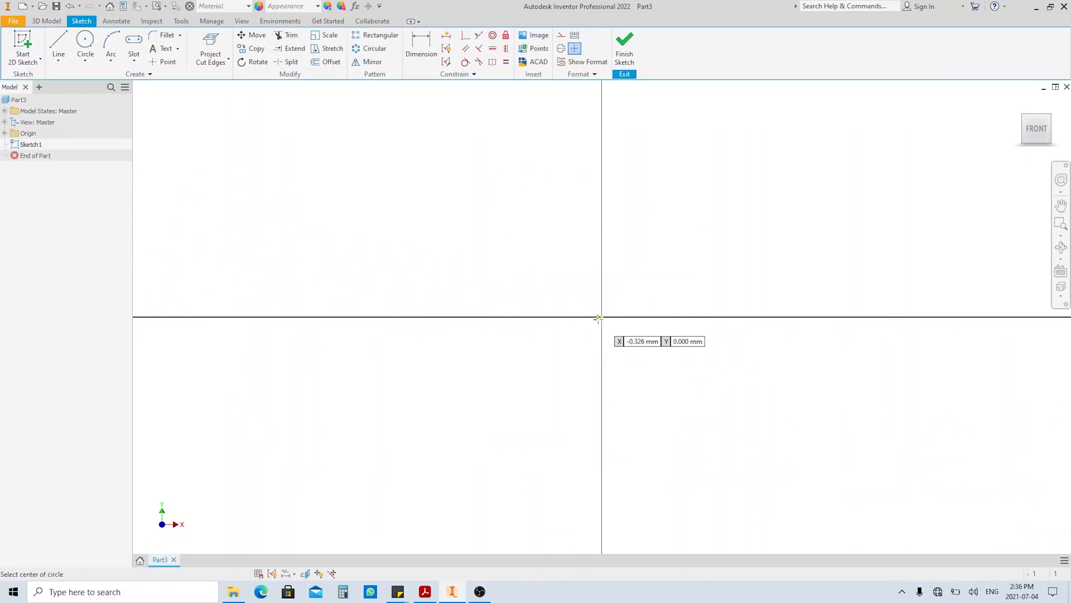
click(600, 318)
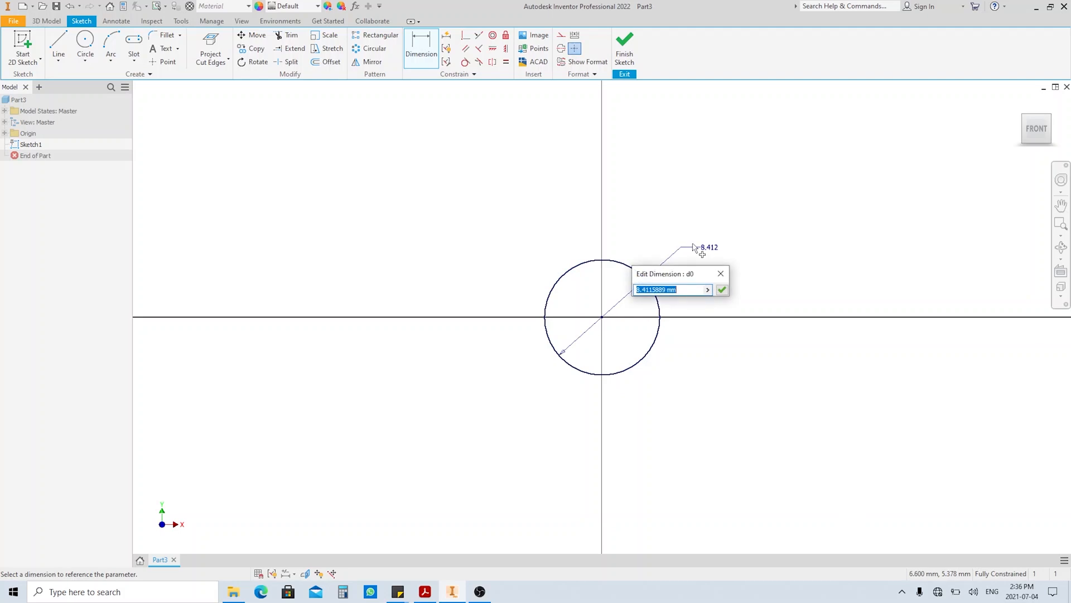
click(722, 289)
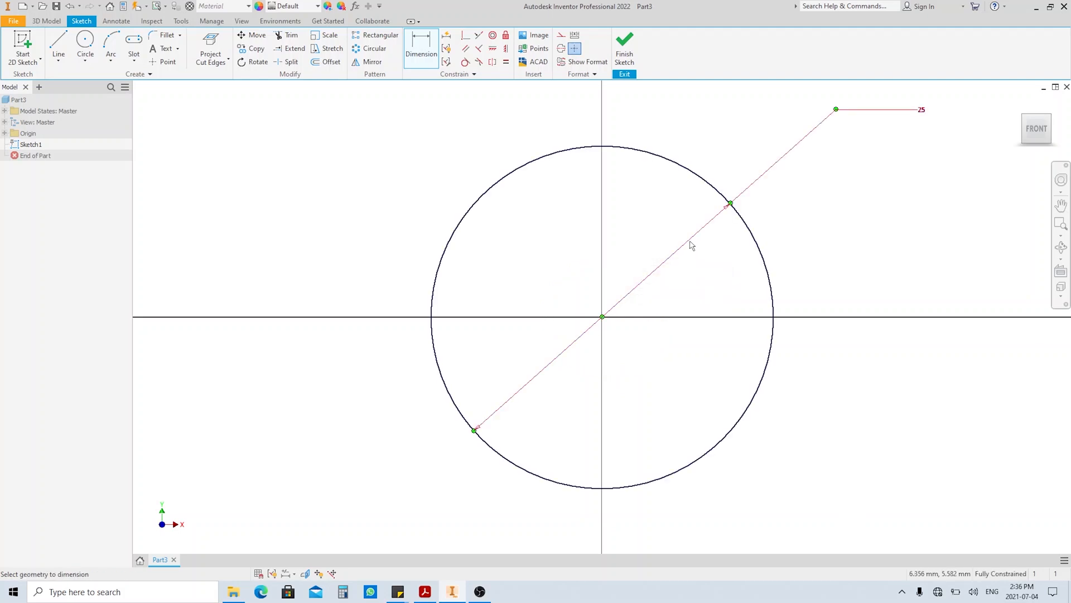
key(e)
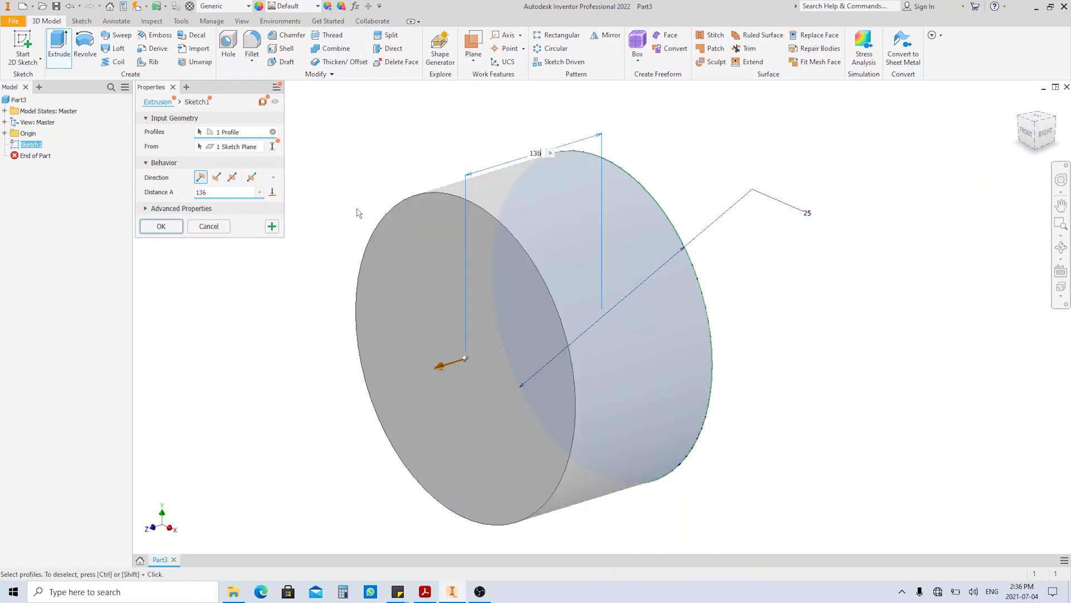
click(161, 226)
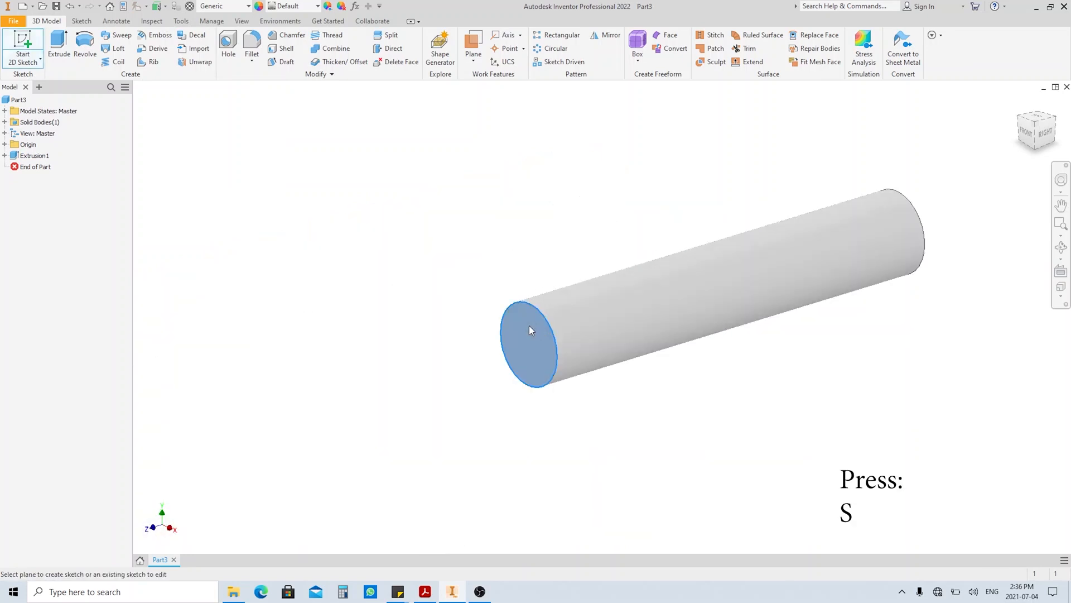
Sketch a 28 mm circle on the cylinder's end face and extrude it as a stepped section
click(529, 332)
text(28)
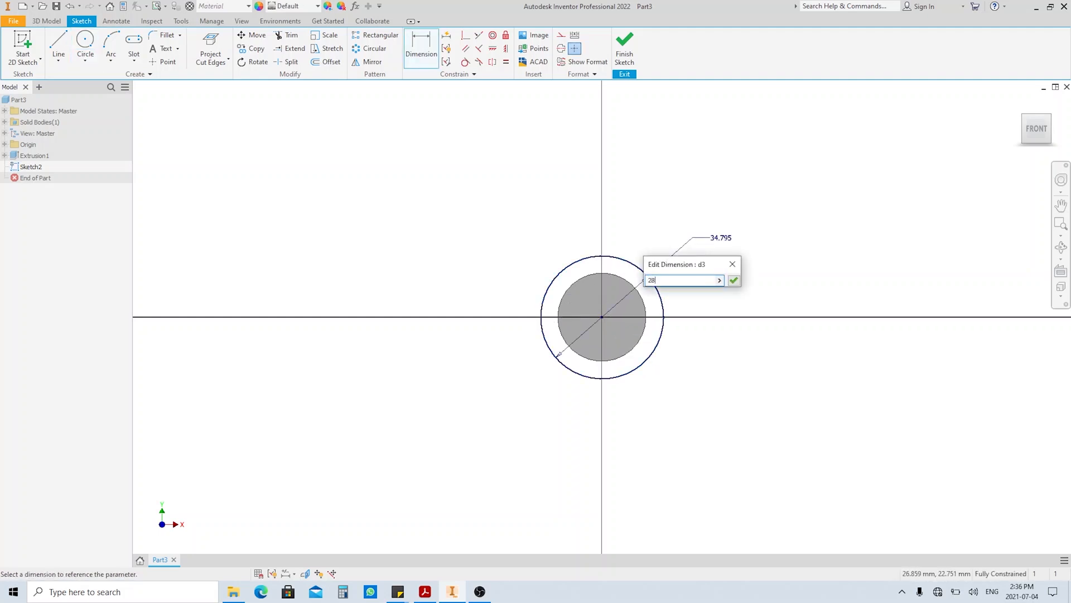
click(733, 280)
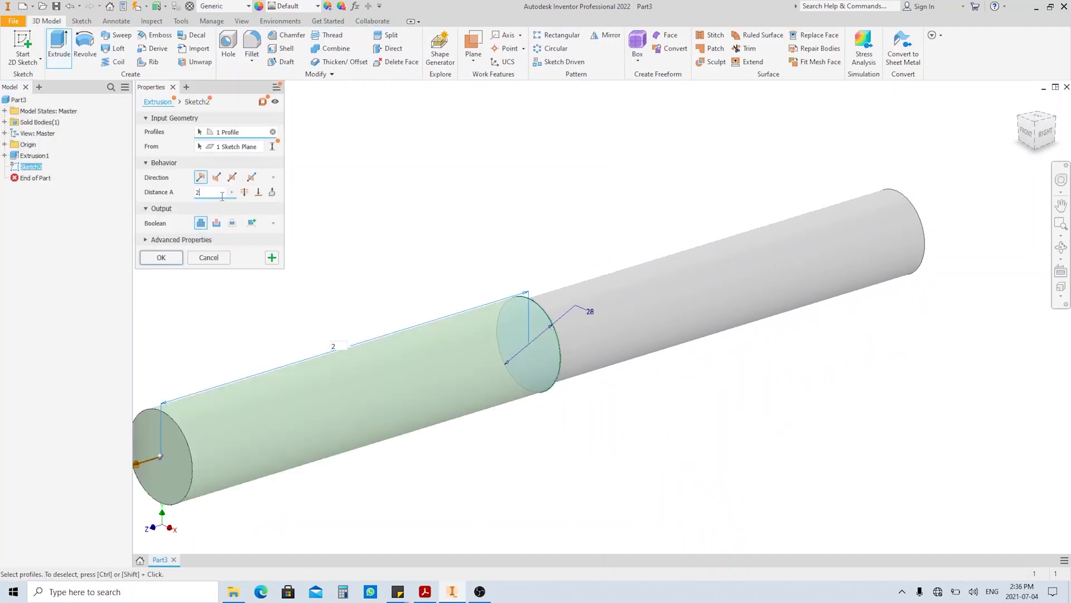
key(Return)
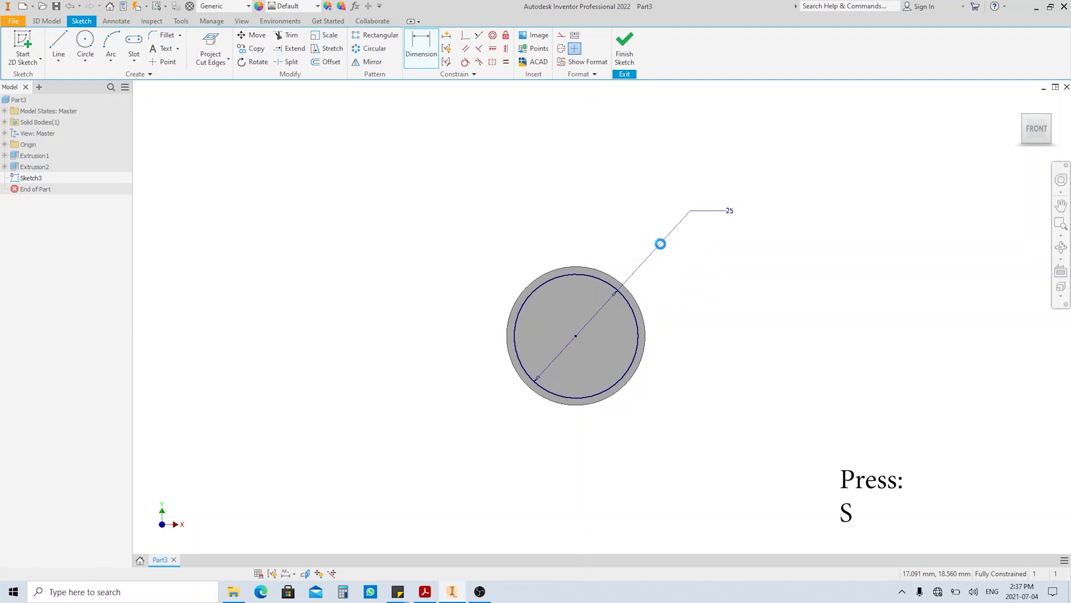
key(e)
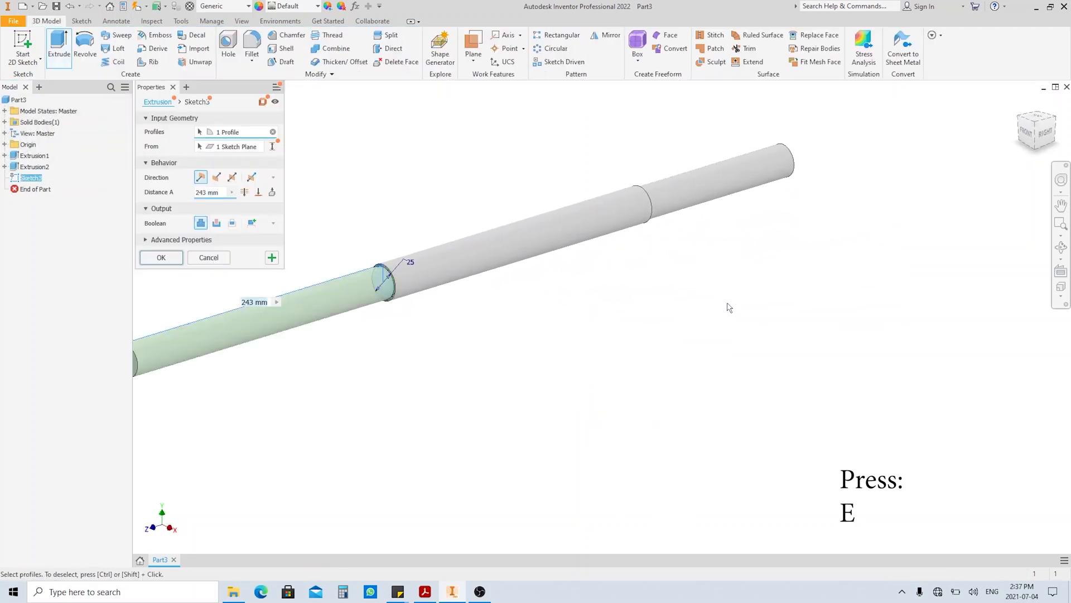
mouse_move(208, 192)
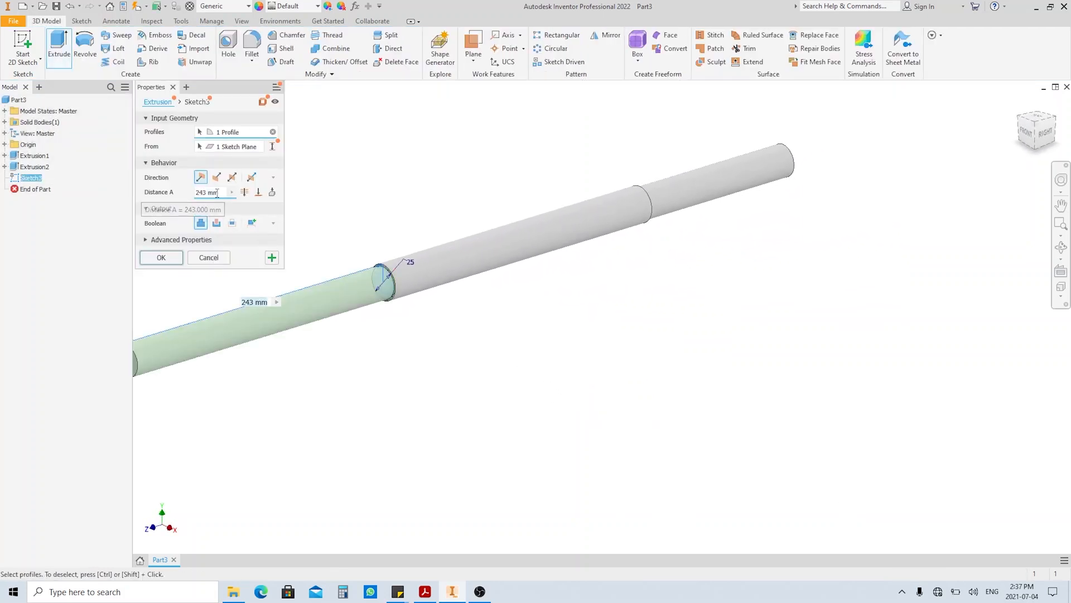
text(136)
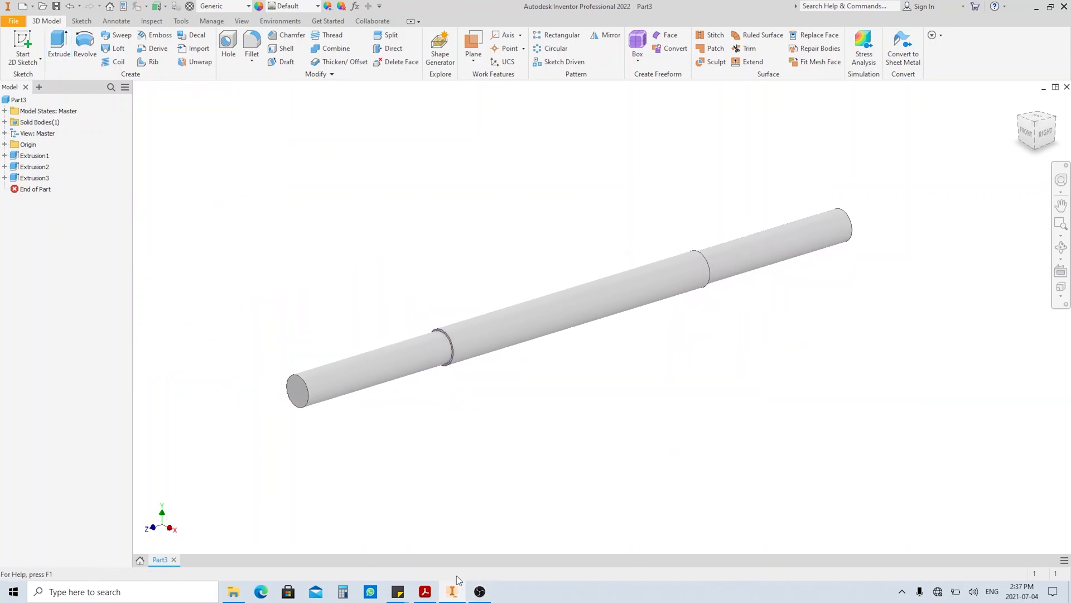
click(424, 592)
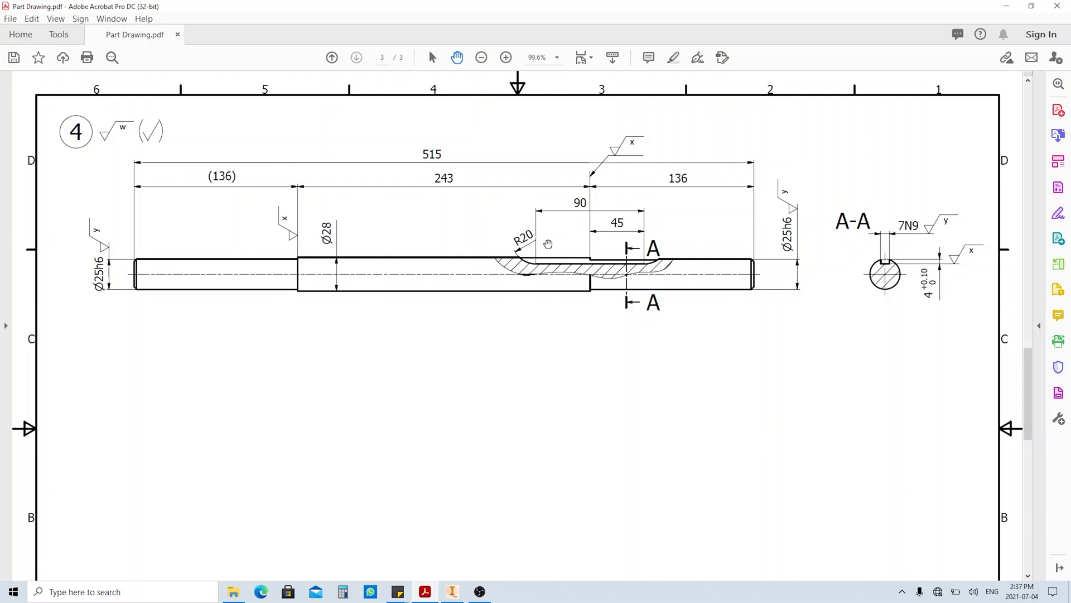
mouse_move(559, 258)
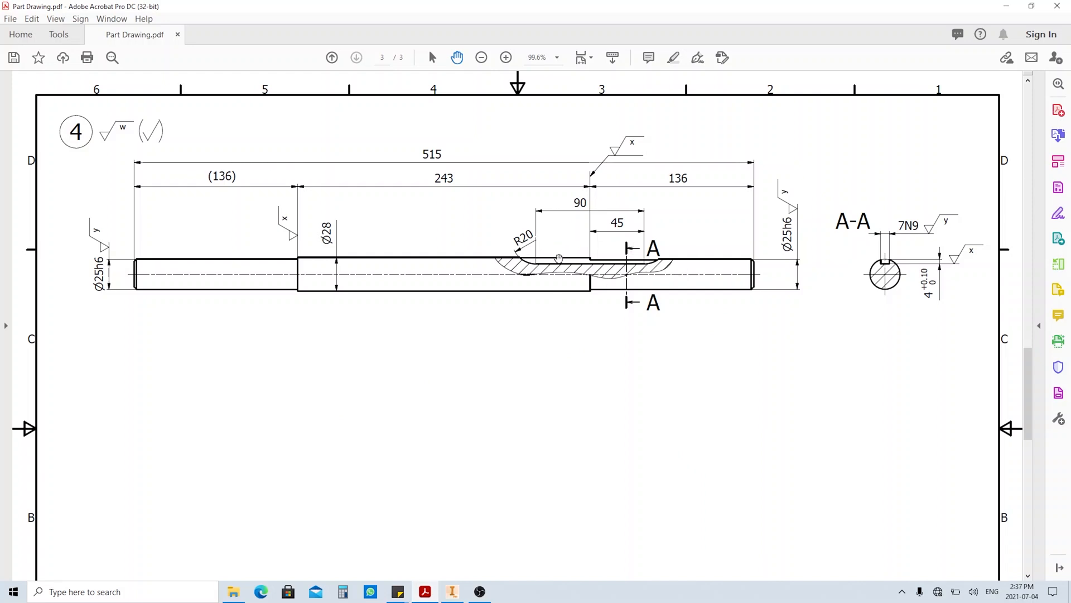
click(451, 592)
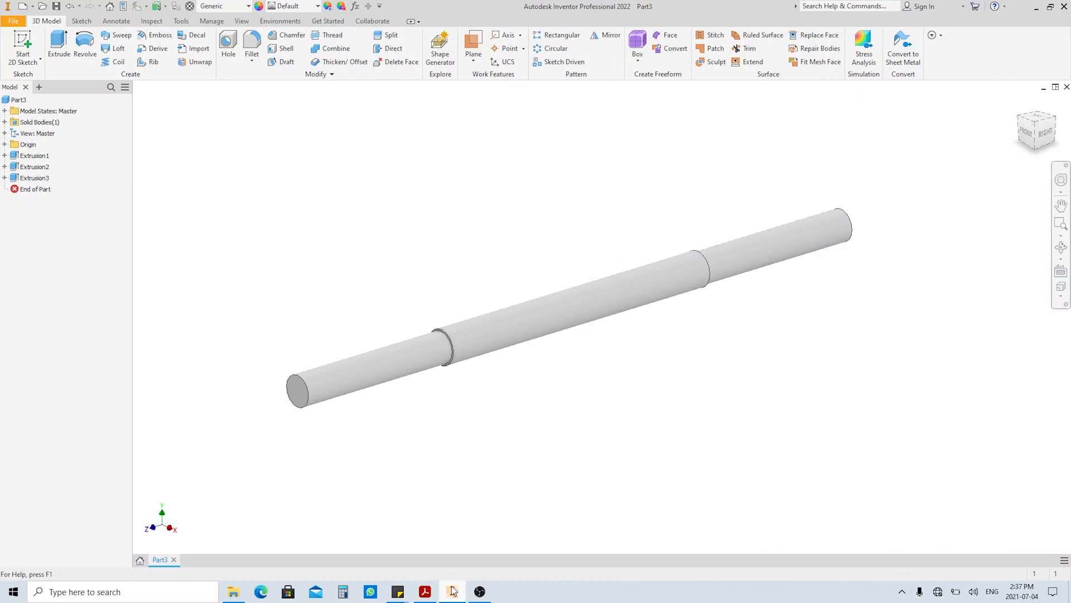
Start a sketch on an origin plane, slice the view with F7, and draw a center-to-center slot
click(40, 155)
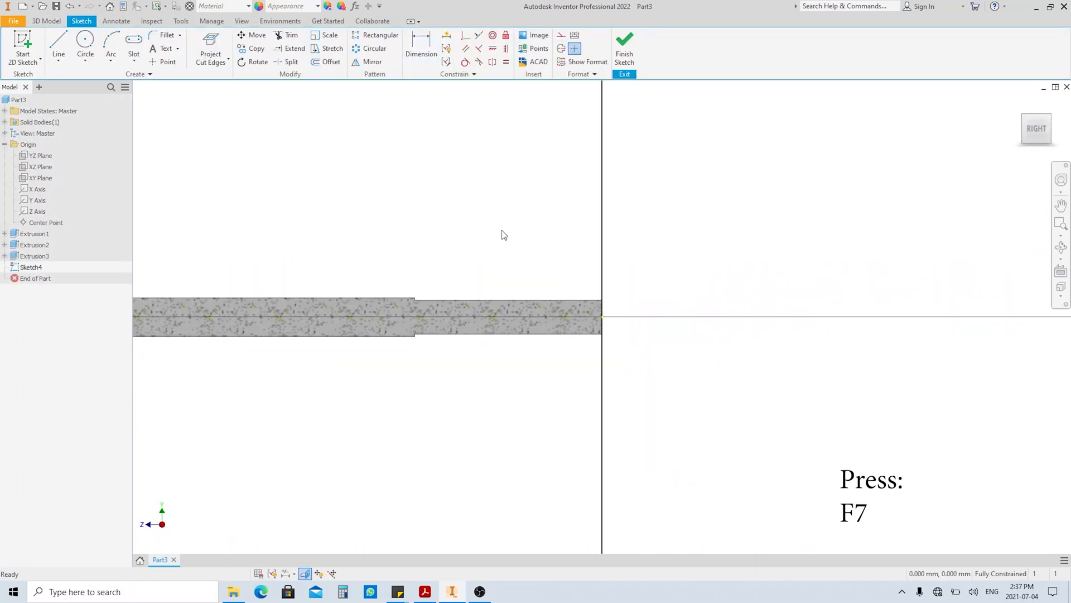
key(f7)
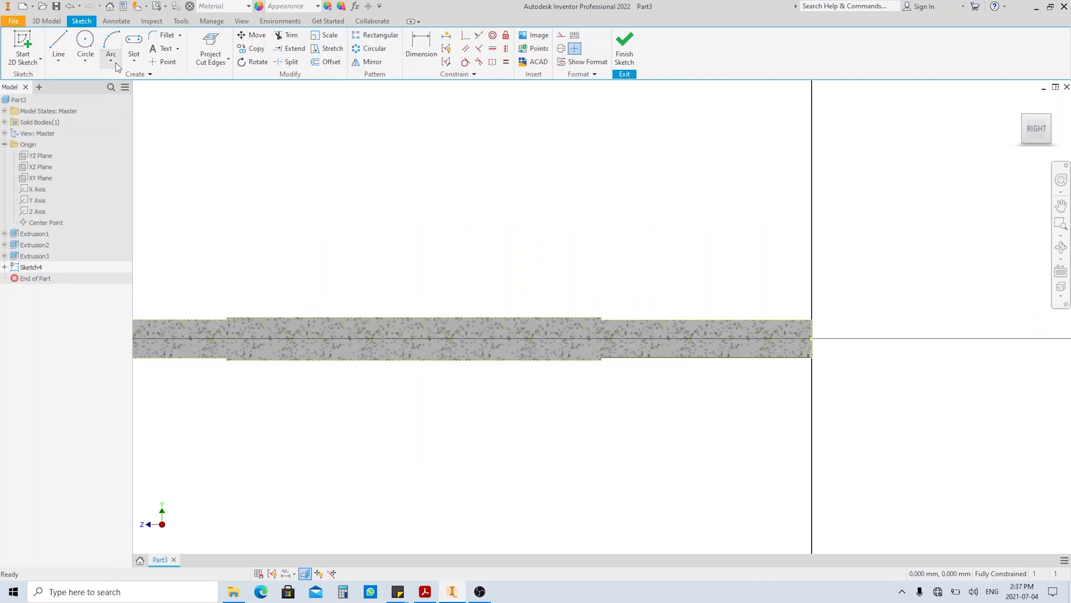
click(133, 41)
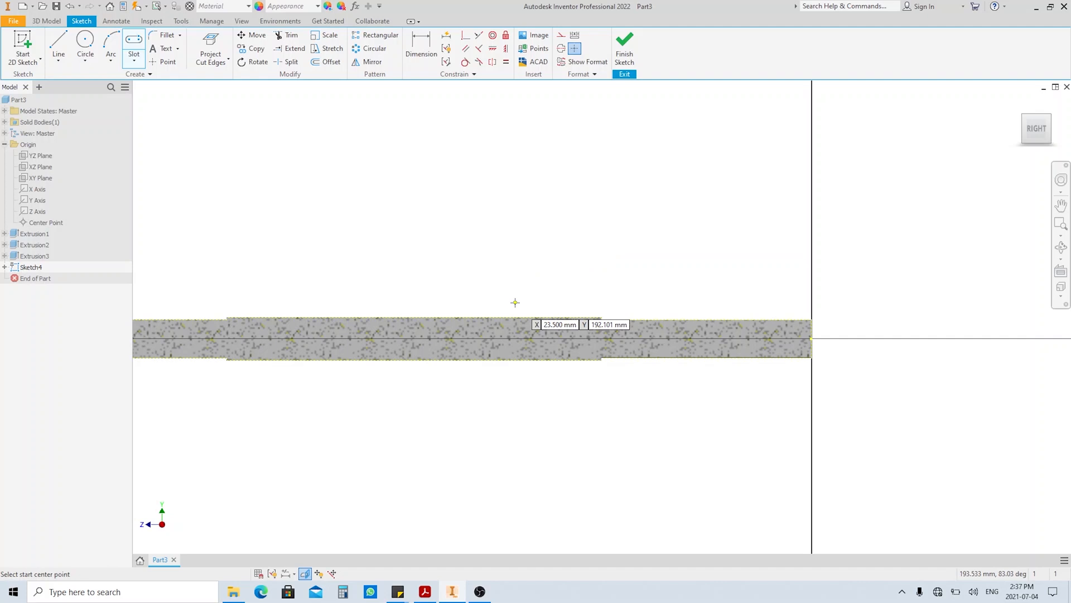
click(515, 302)
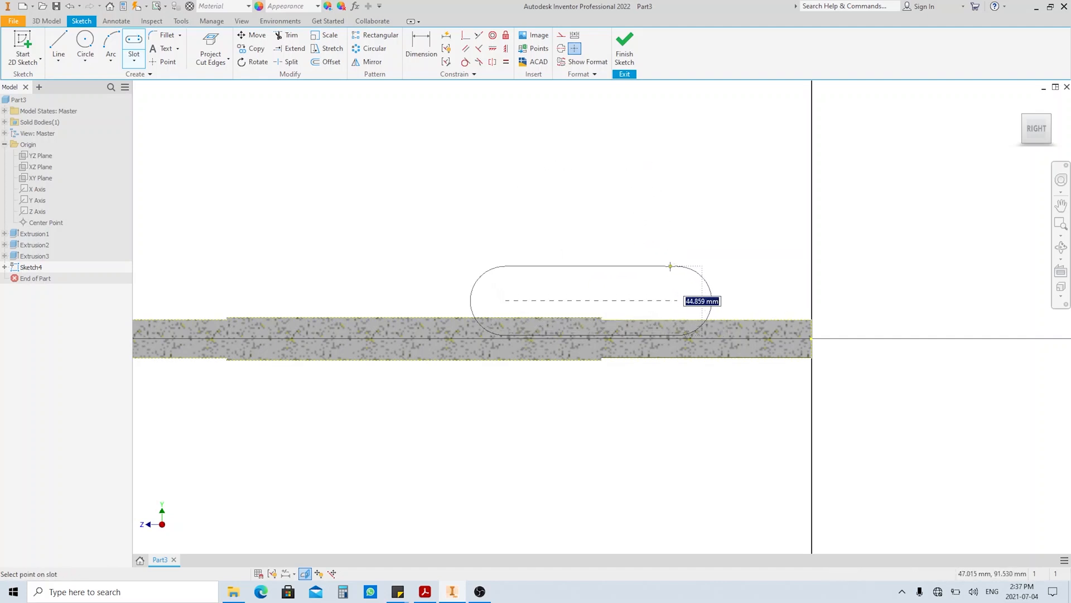
click(670, 265)
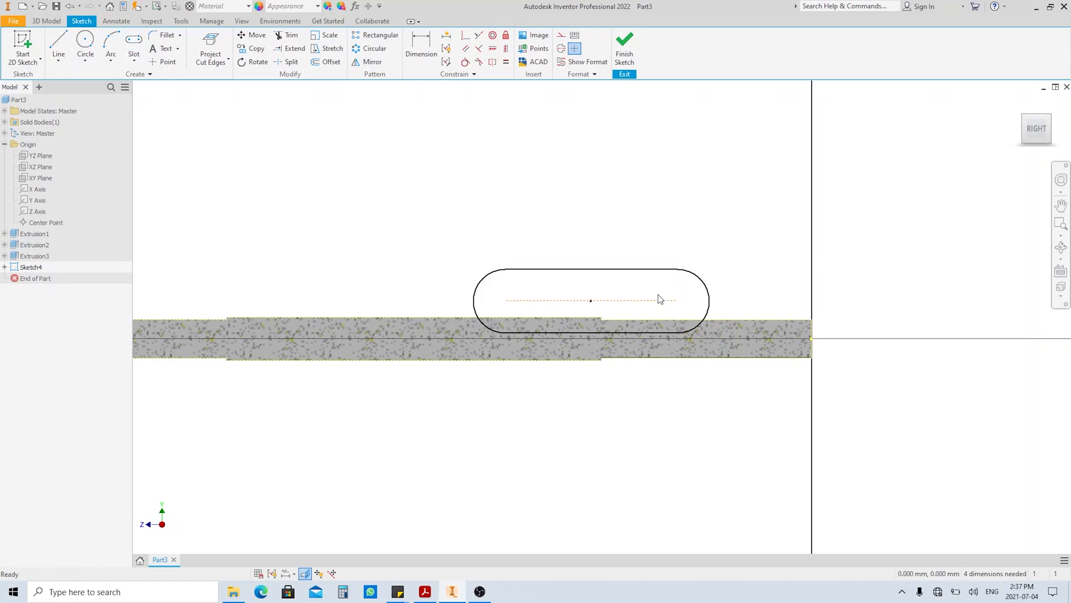
click(422, 39)
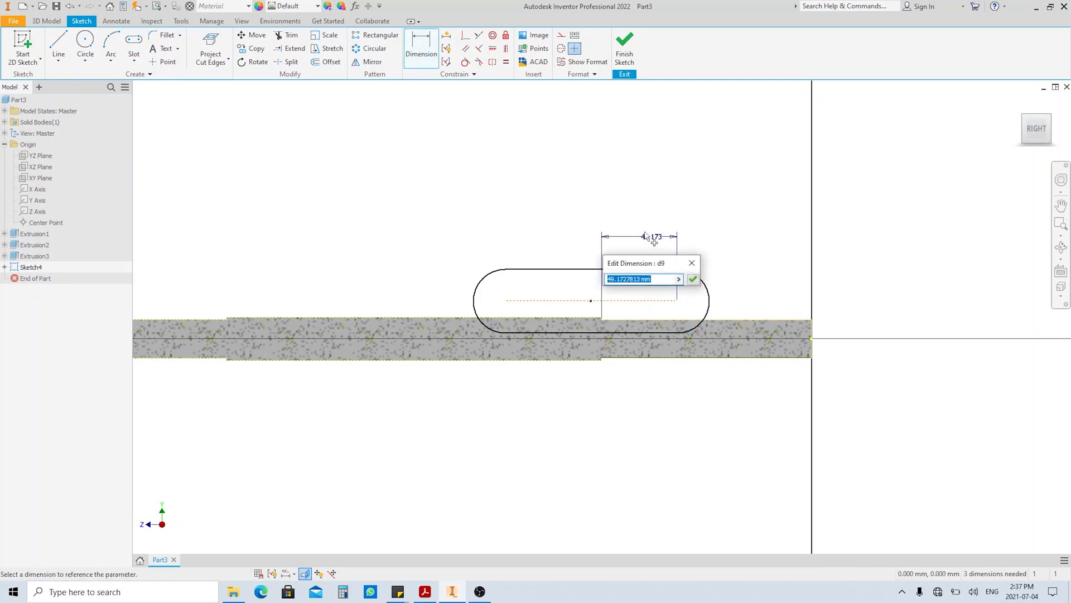
Dimension the slot with 45 half-length, 90 overall length and 20 offset
click(693, 279)
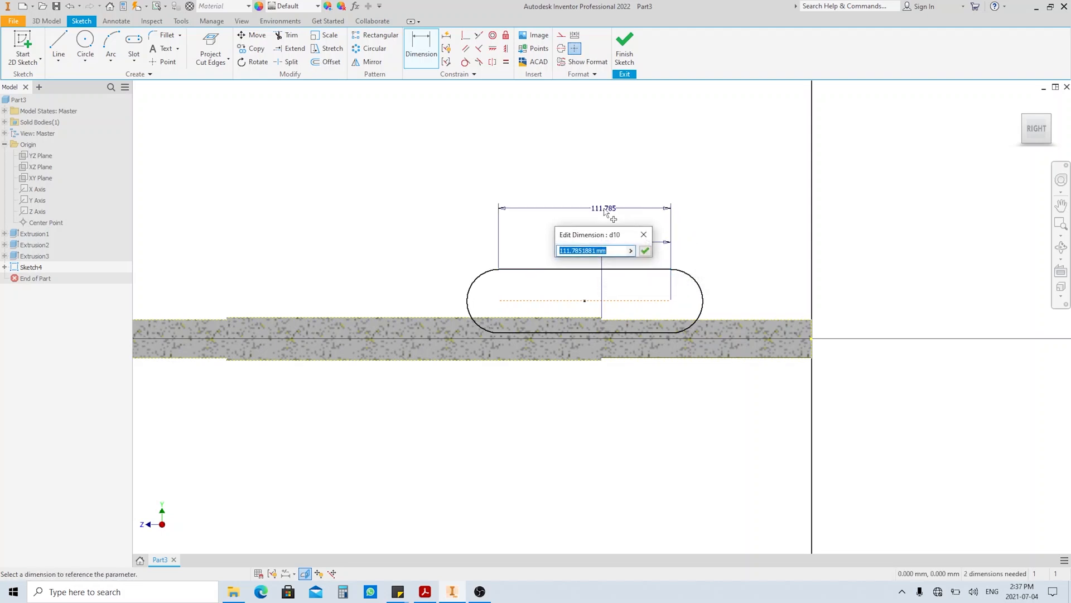
click(645, 250)
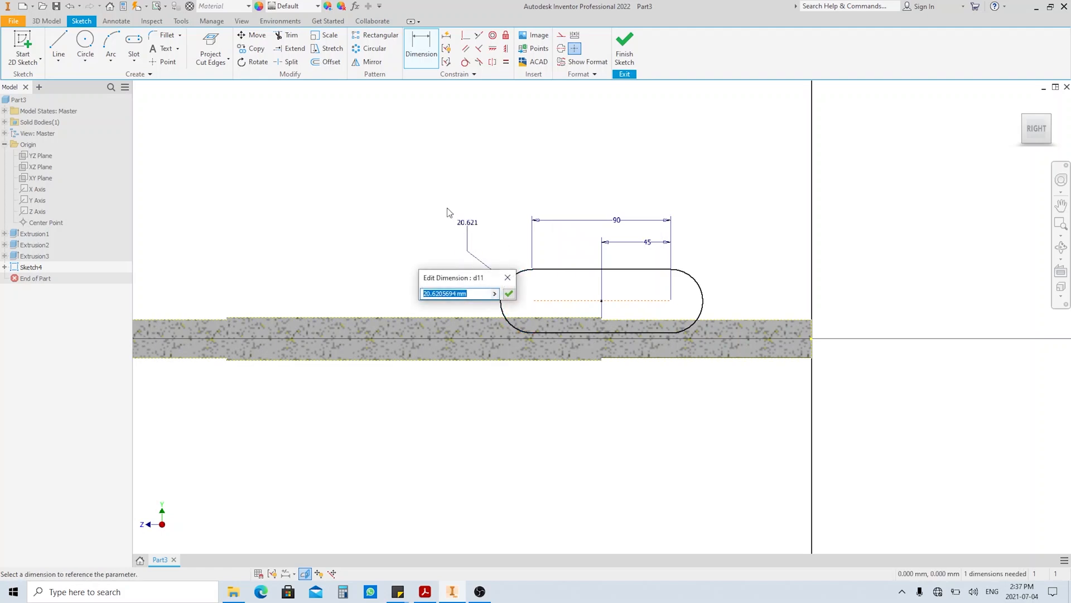
click(509, 293)
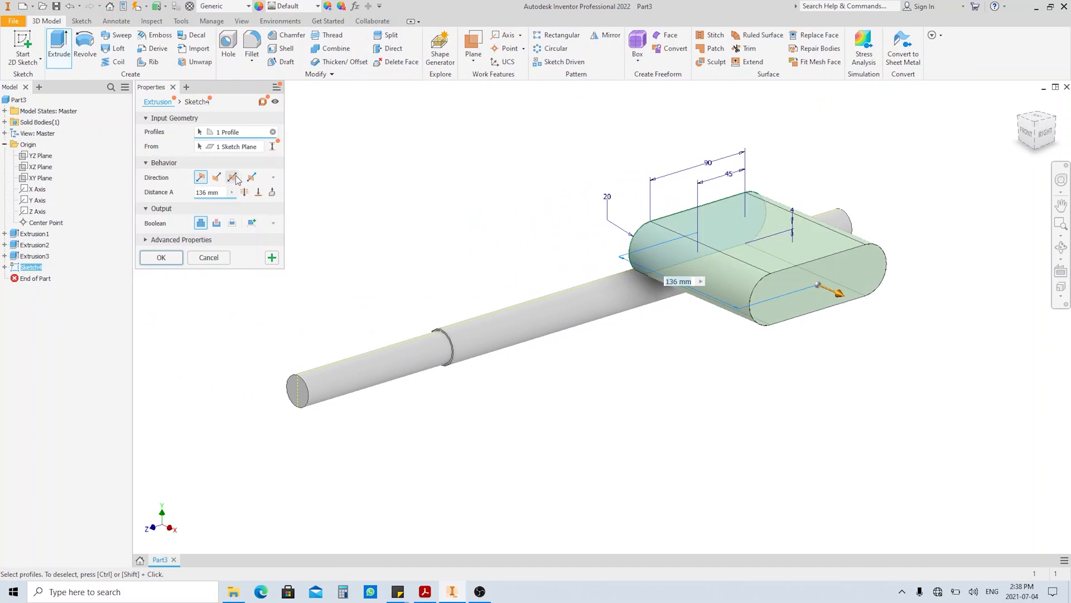
Cut the slot symmetrically 7 mm into the shaft as the keyway, then return to the drawing
click(216, 223)
text(7)
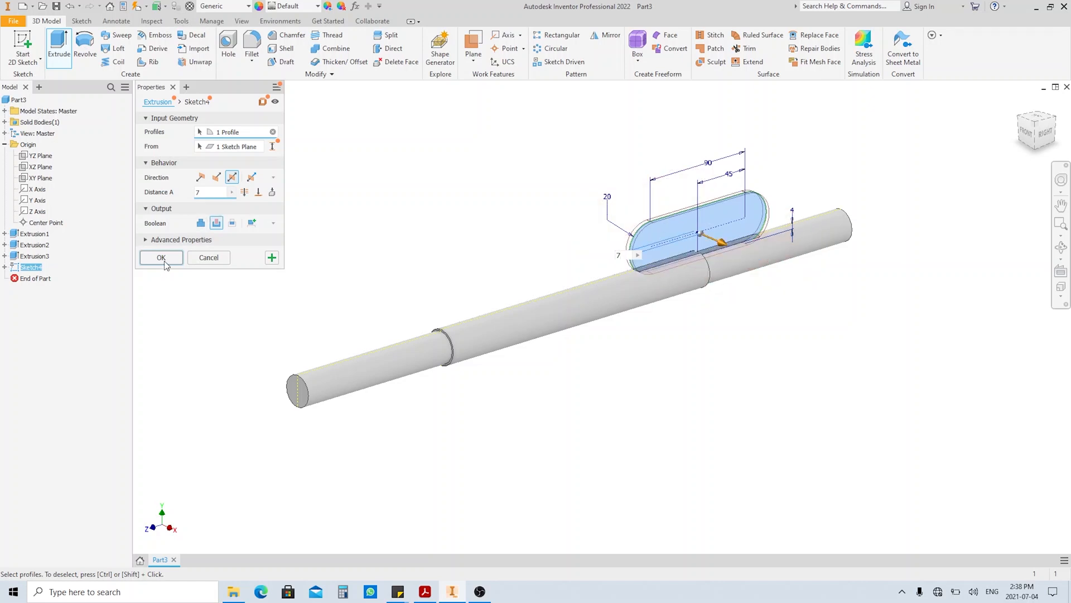
click(161, 258)
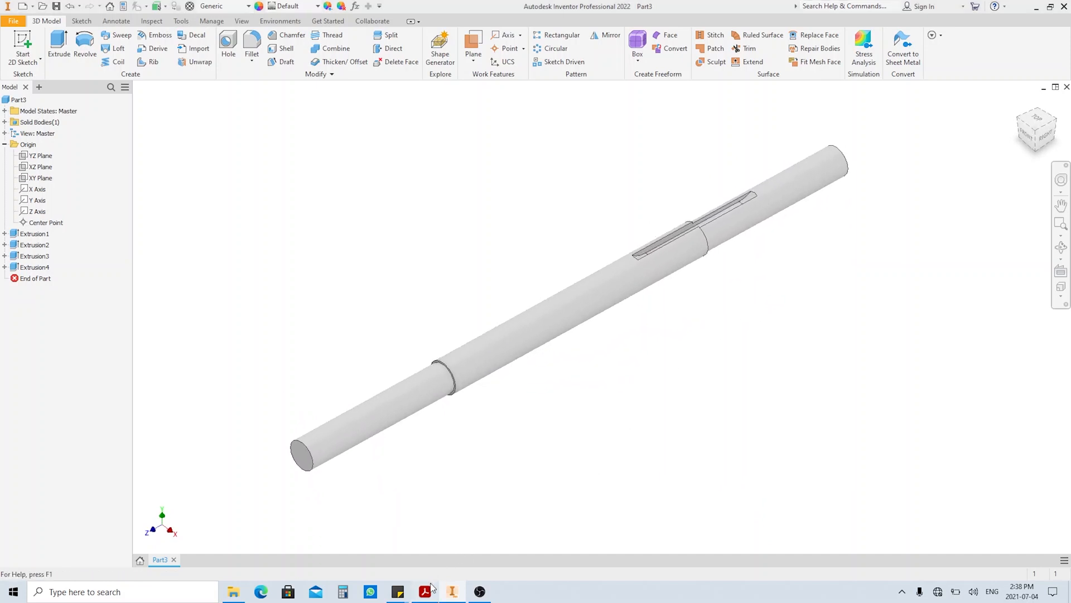
click(451, 592)
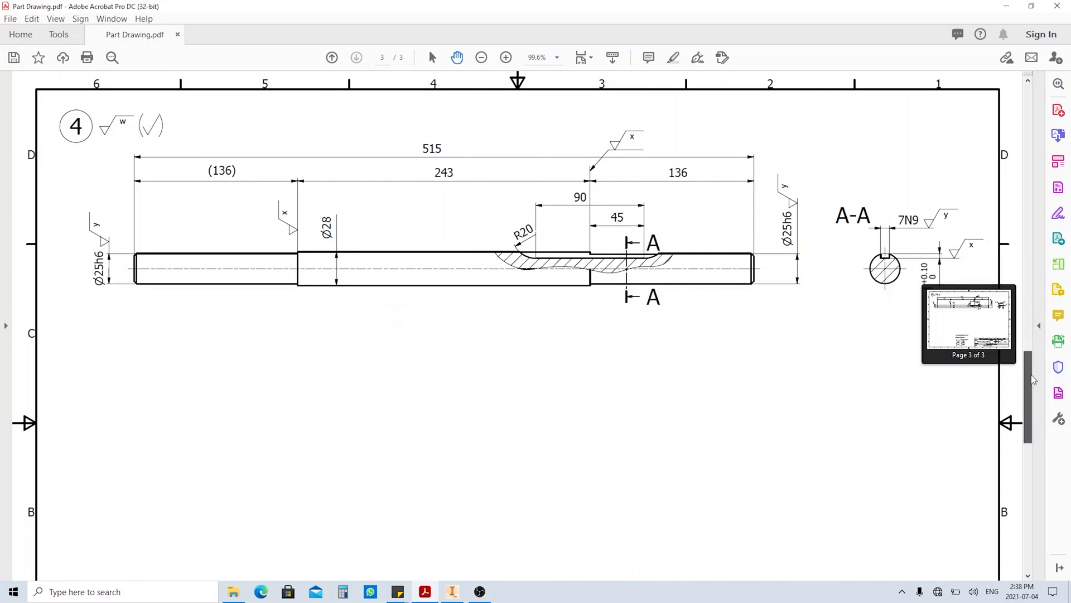
Scroll down the PDF to the chamfer and surface-roughness notes above the title block
scroll(down, 3)
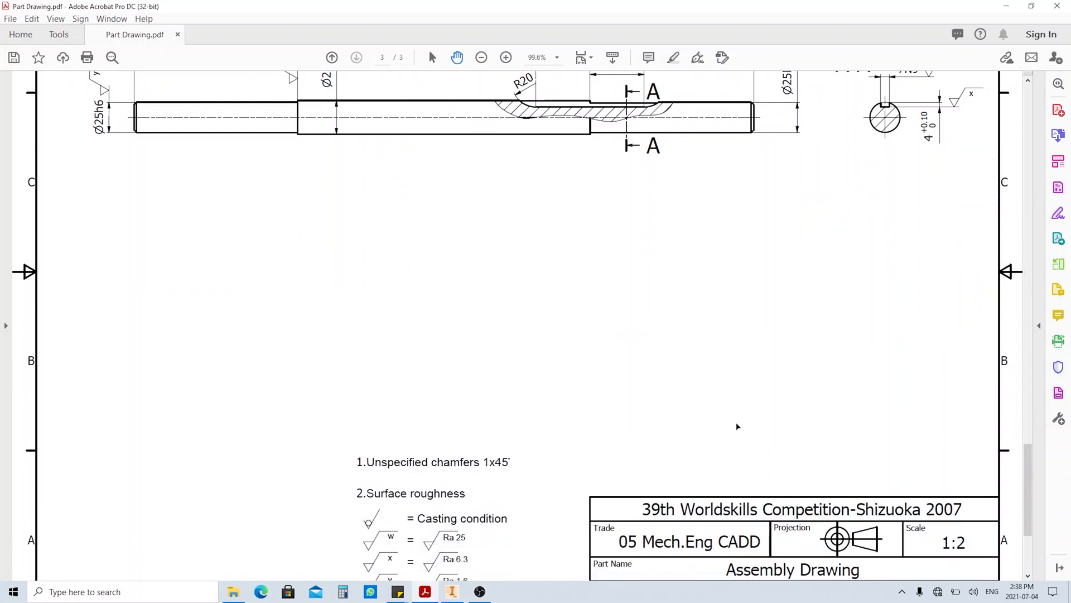
scroll(down, 3)
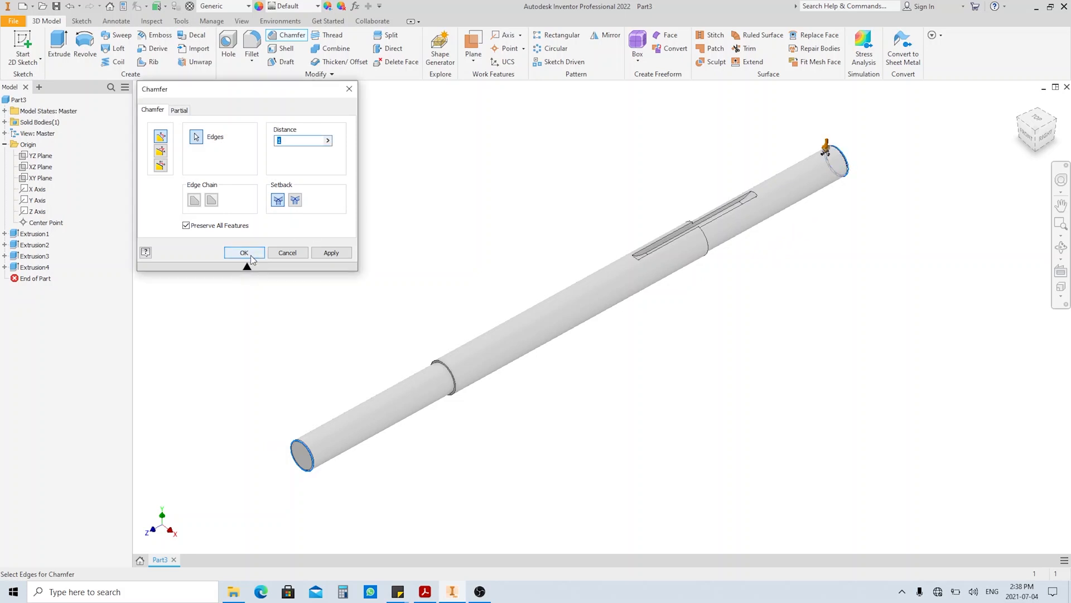
Apply a 1 mm chamfer to the circular edges at both ends of the shaft
click(244, 252)
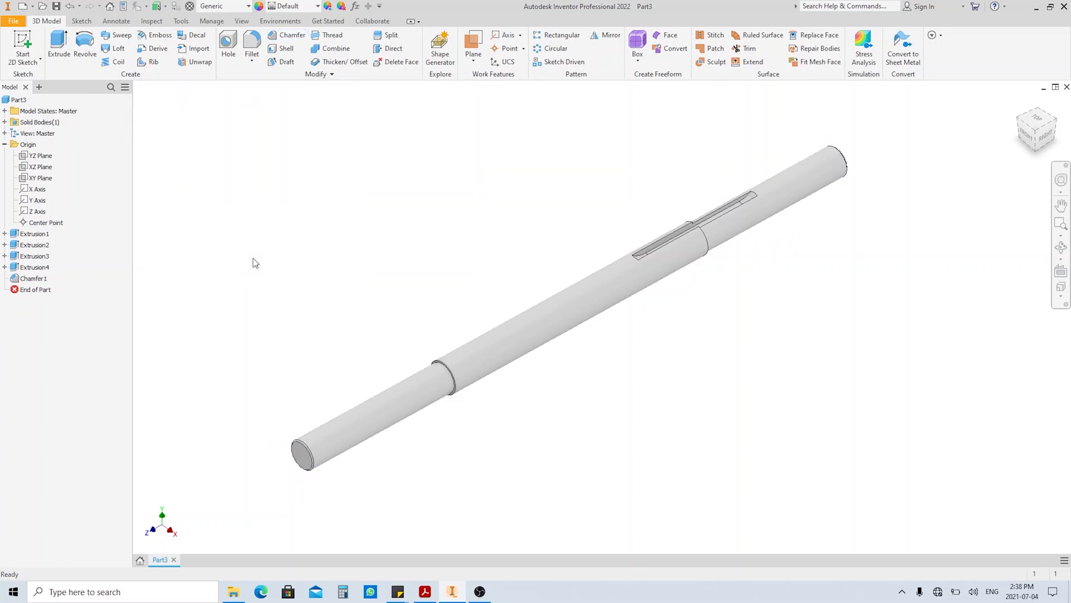